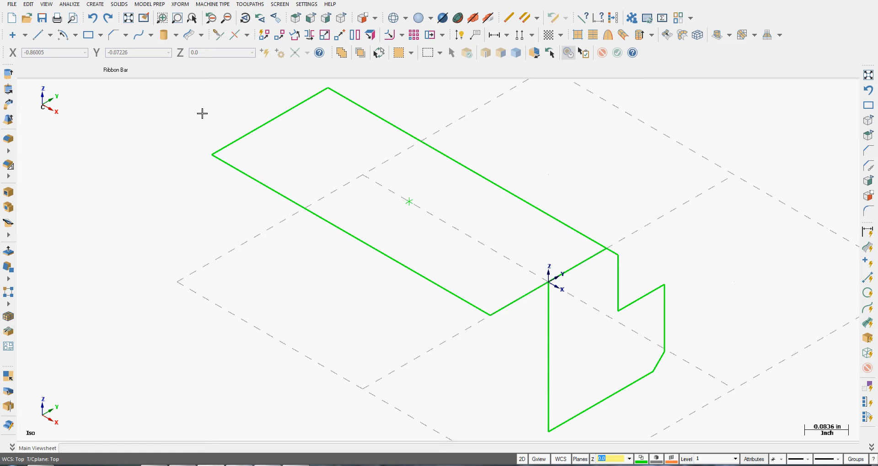
{"action": "mouse_move", "coordinate": [310, 35]}
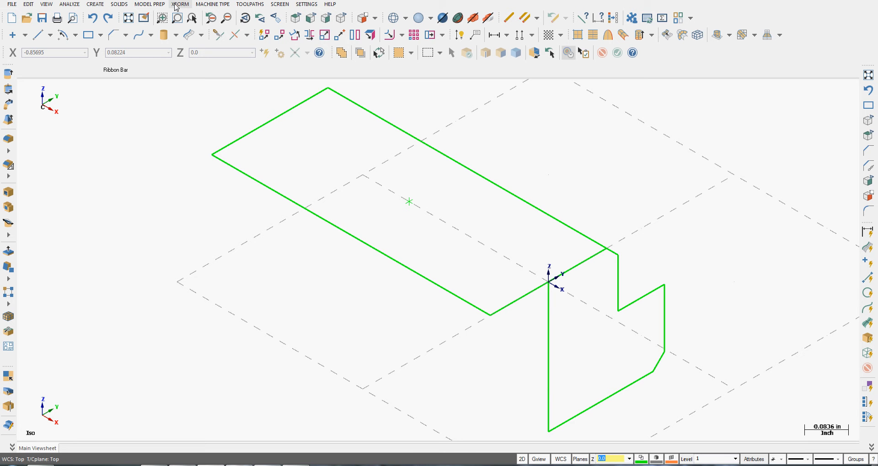
- Open the XFORM transform commands list above the wireframe
{"action": "left_click", "coordinate": [180, 4]}
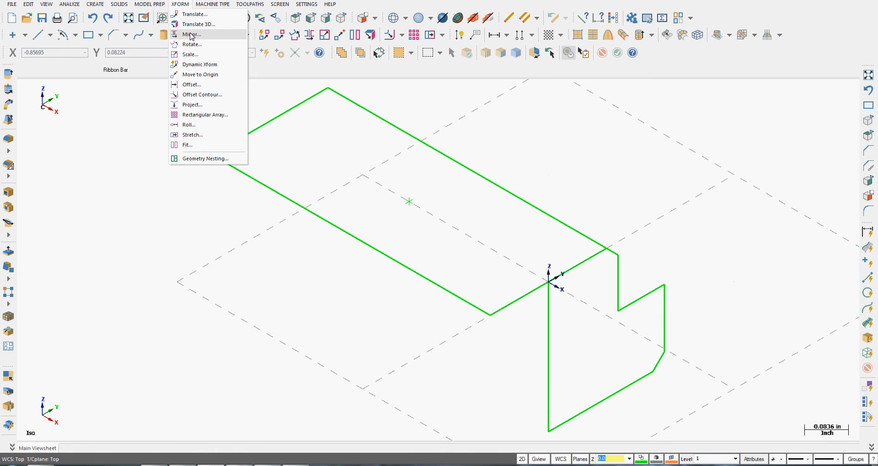
- Start the Mirror transform command
{"action": "left_click", "coordinate": [191, 35]}
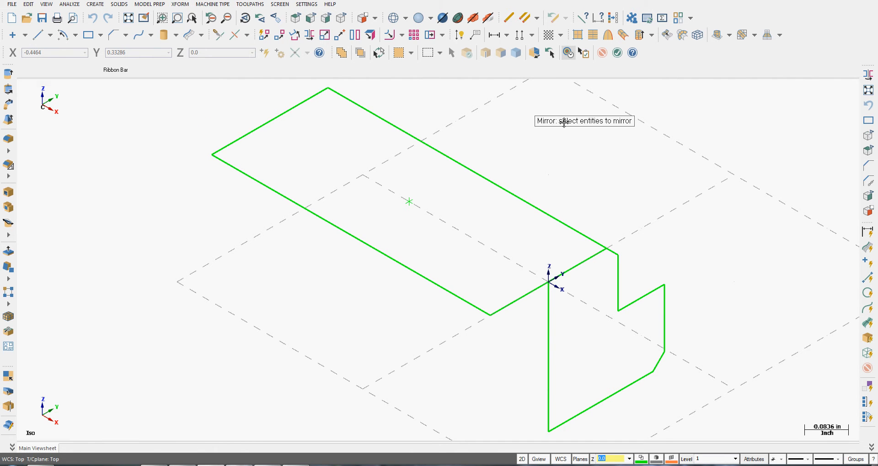
{"action": "mouse_move", "coordinate": [499, 201]}
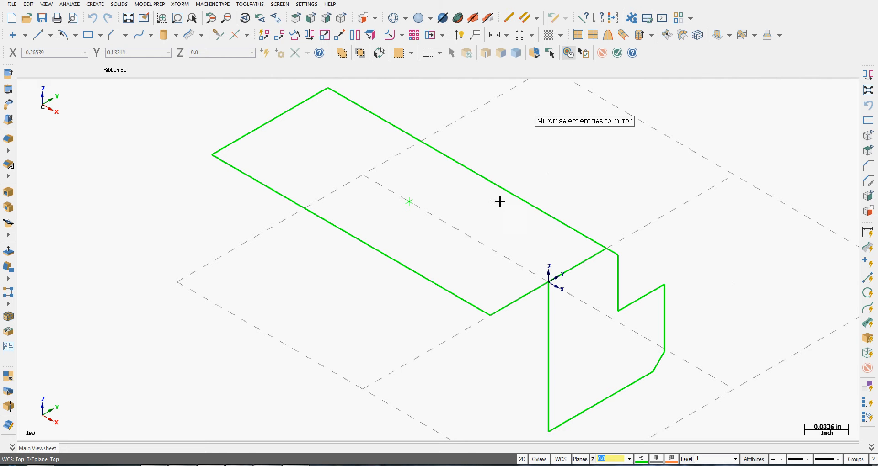
{"action": "mouse_move", "coordinate": [666, 441]}
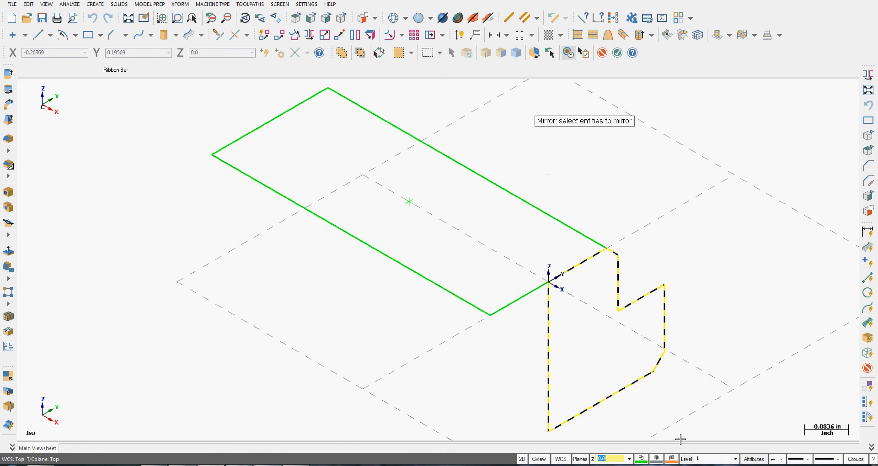
{"action": "mouse_move", "coordinate": [621, 323]}
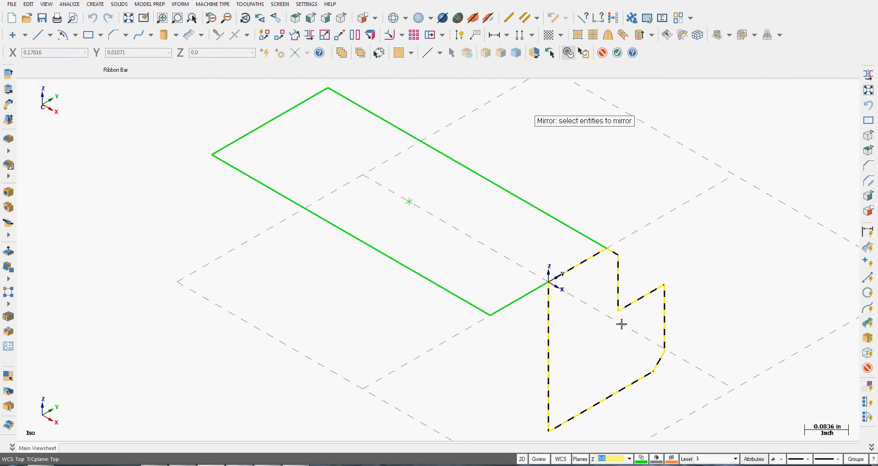
{"action": "mouse_move", "coordinate": [666, 261]}
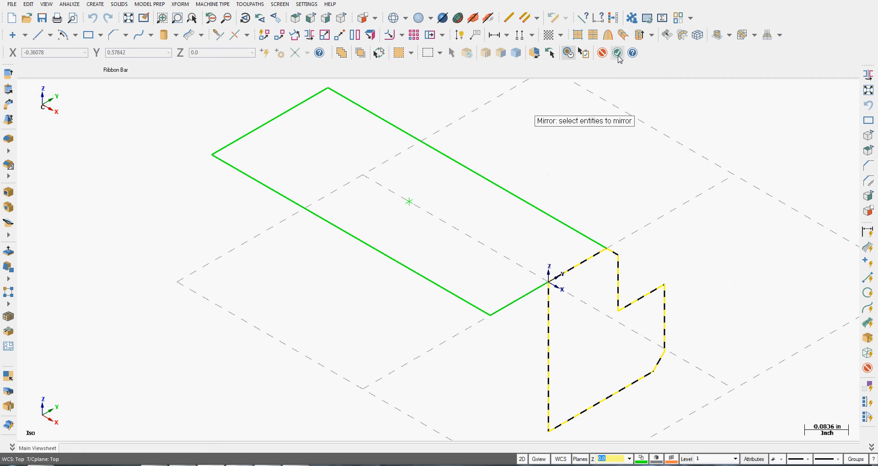
- End profile selection and set the Mirror dialog to Copy, keeping the original
{"action": "left_click", "coordinate": [616, 52]}
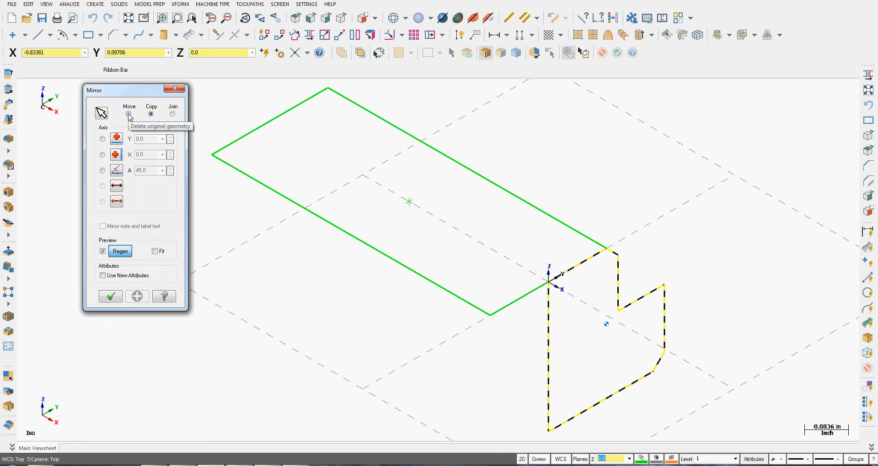
{"action": "left_click", "coordinate": [129, 115]}
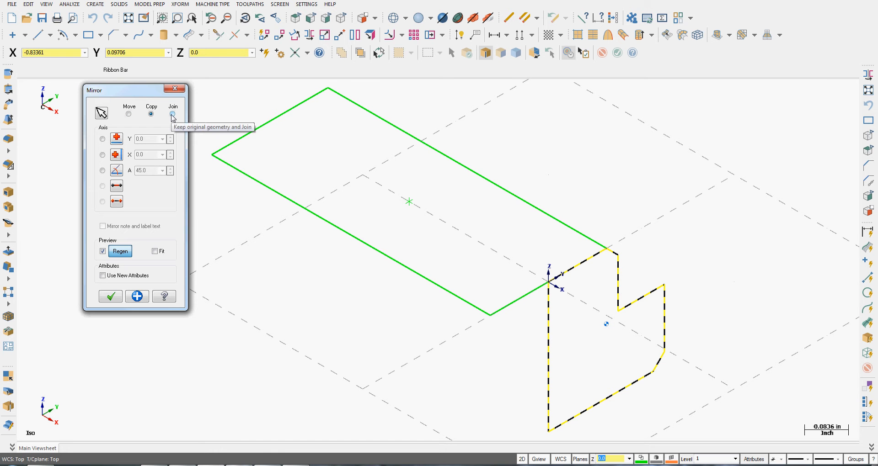
{"action": "left_click", "coordinate": [150, 115]}
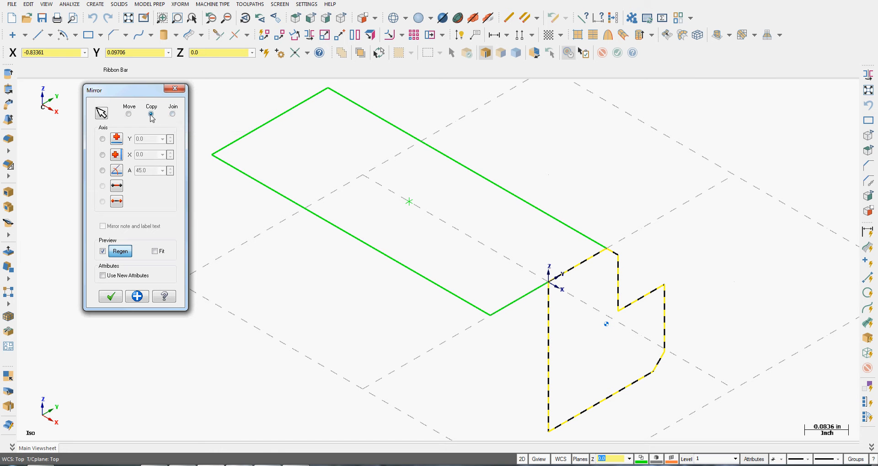
{"action": "mouse_move", "coordinate": [151, 117]}
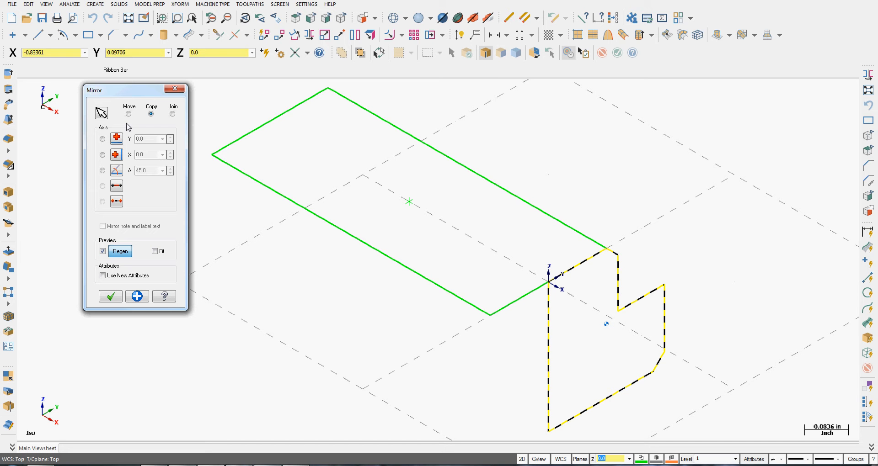
{"action": "mouse_move", "coordinate": [156, 127]}
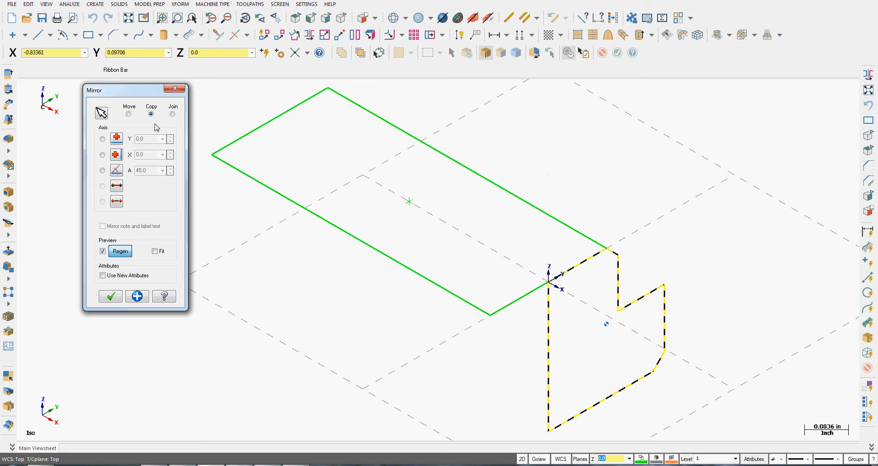
{"action": "mouse_move", "coordinate": [100, 113]}
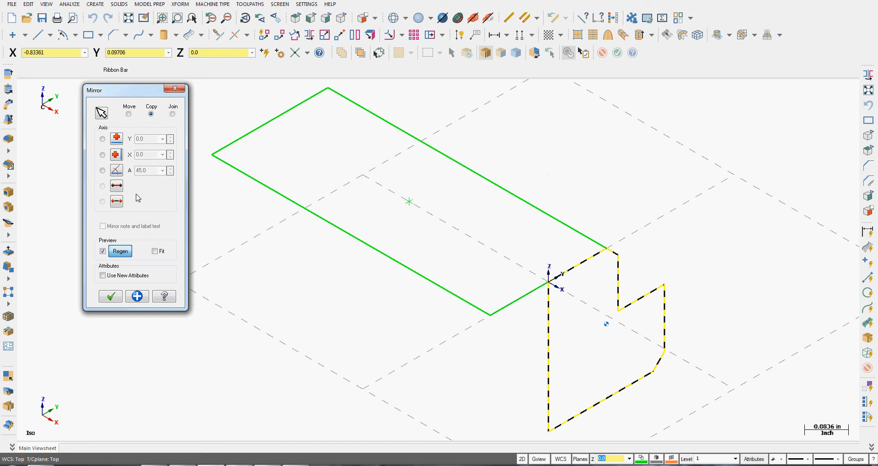
{"action": "mouse_move", "coordinate": [117, 139]}
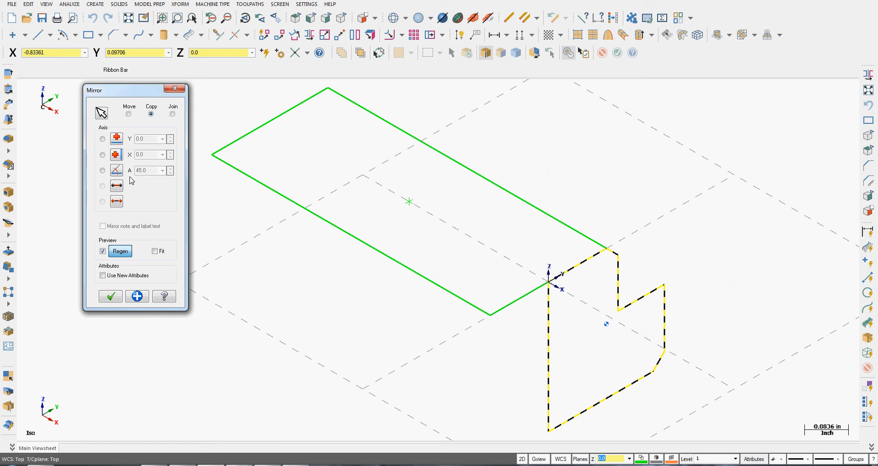
{"action": "mouse_move", "coordinate": [117, 170]}
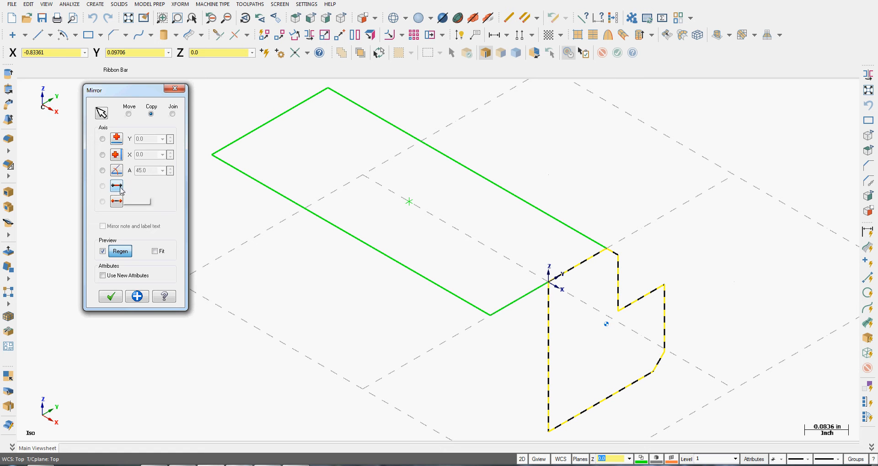
{"action": "mouse_move", "coordinate": [116, 202]}
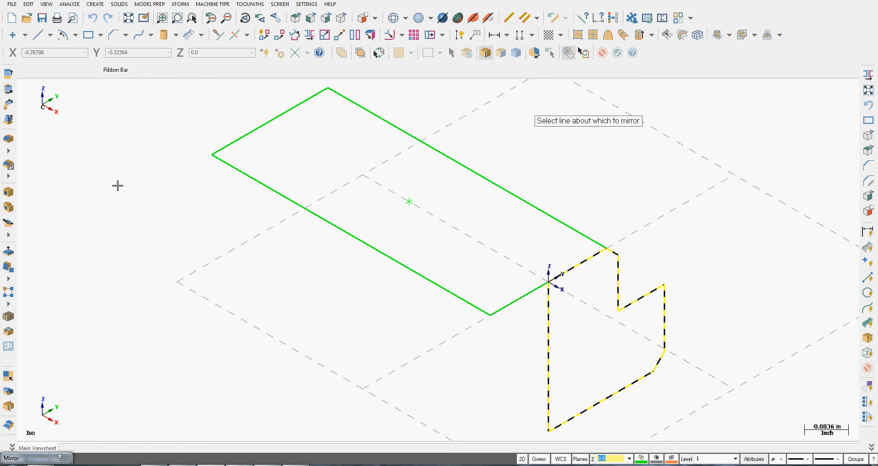
{"action": "mouse_move", "coordinate": [562, 316]}
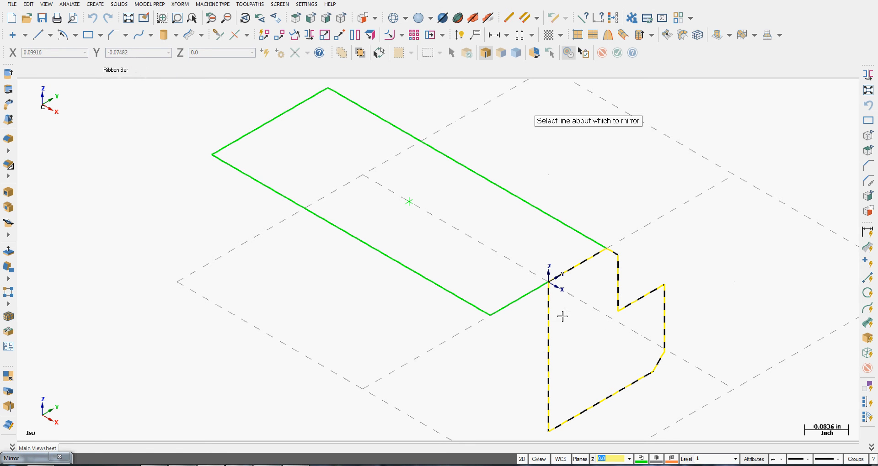
- Pick the profile's vertical edge as the mirror axis
{"action": "left_click", "coordinate": [548, 291]}
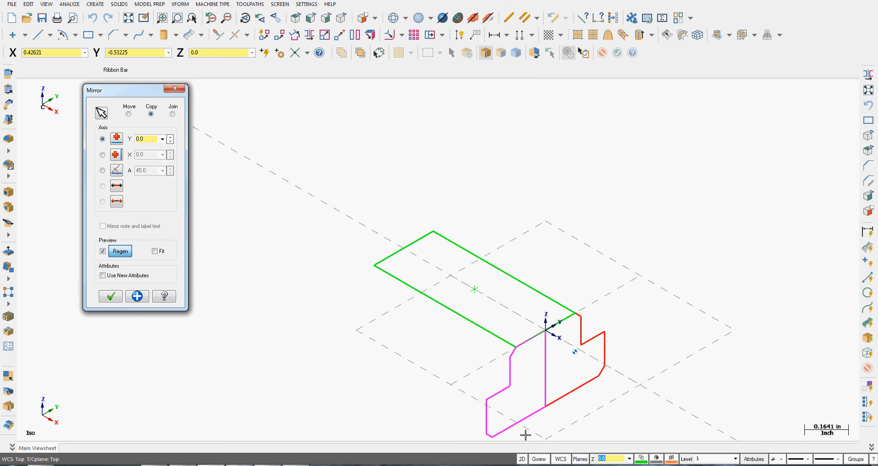
{"action": "mouse_move", "coordinate": [505, 394]}
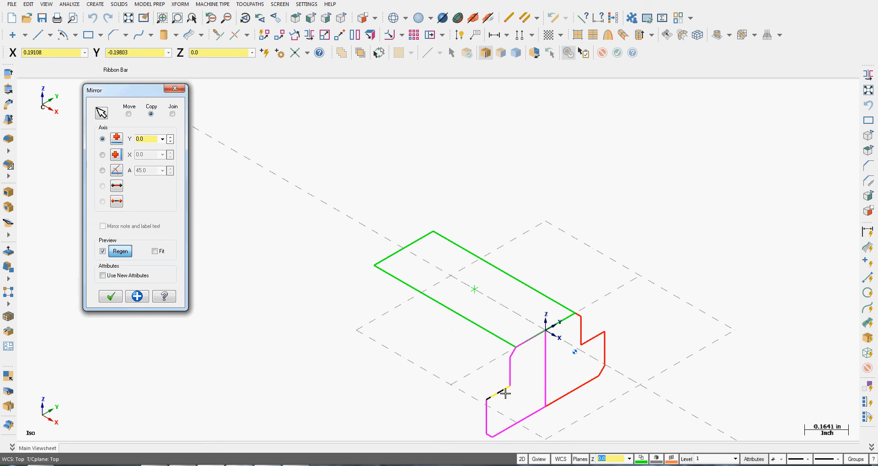
{"action": "left_click", "coordinate": [137, 297]}
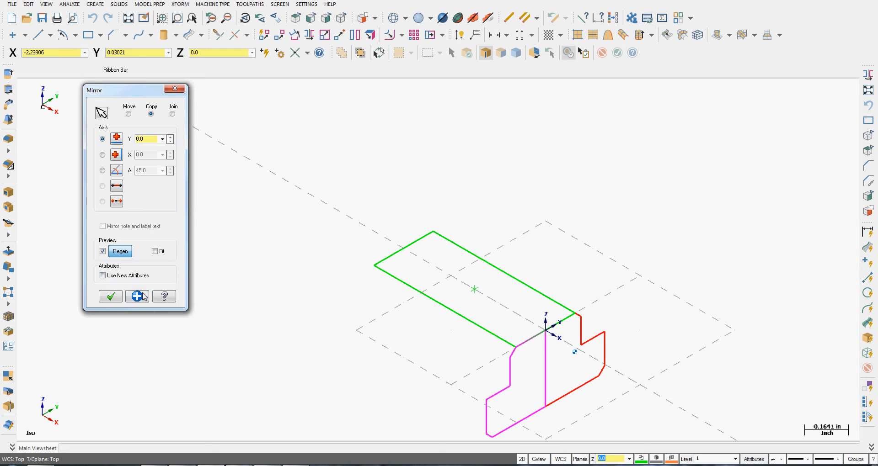
{"action": "mouse_move", "coordinate": [137, 297]}
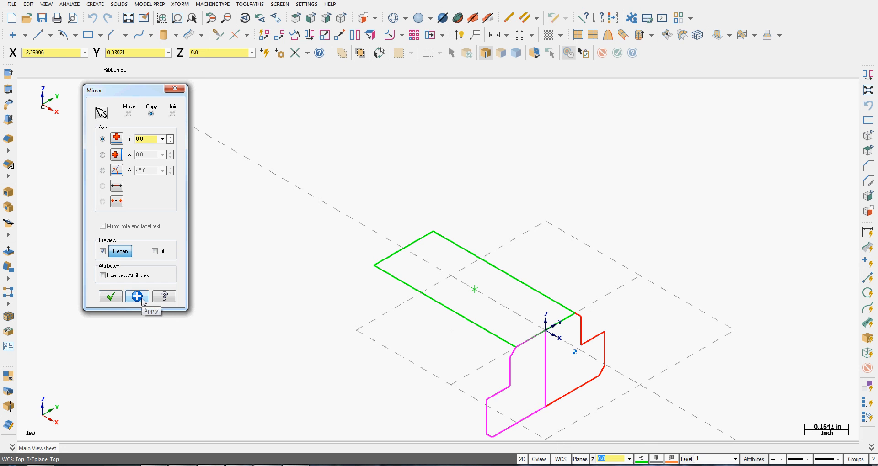
{"action": "mouse_move", "coordinate": [110, 296]}
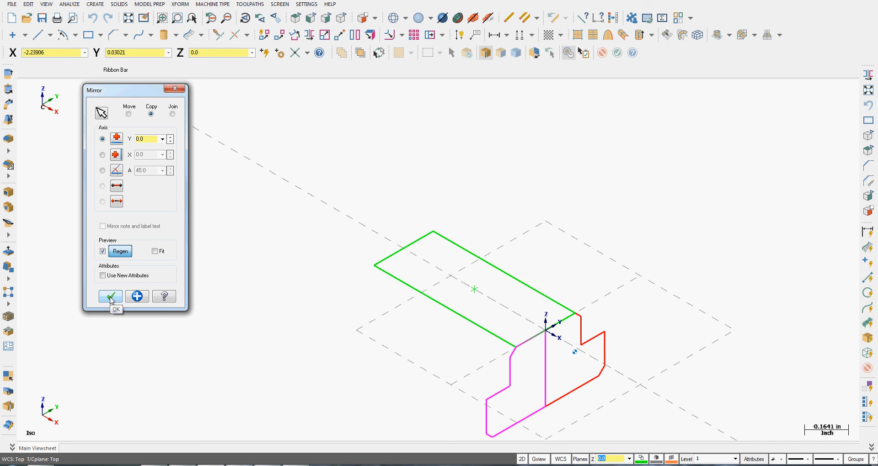
{"action": "mouse_move", "coordinate": [103, 275]}
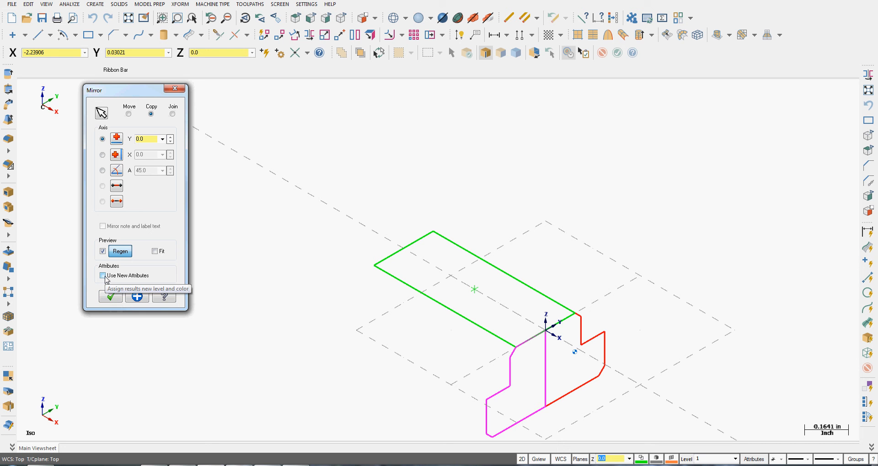
{"action": "left_click", "coordinate": [103, 275]}
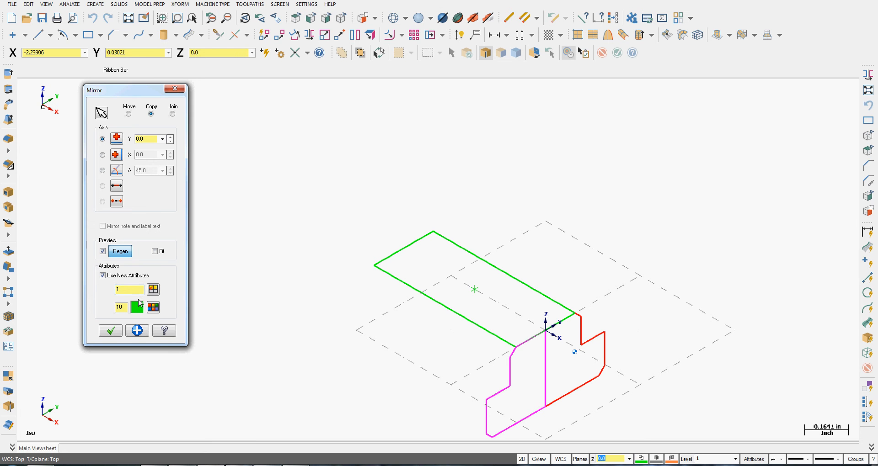
{"action": "mouse_move", "coordinate": [104, 275]}
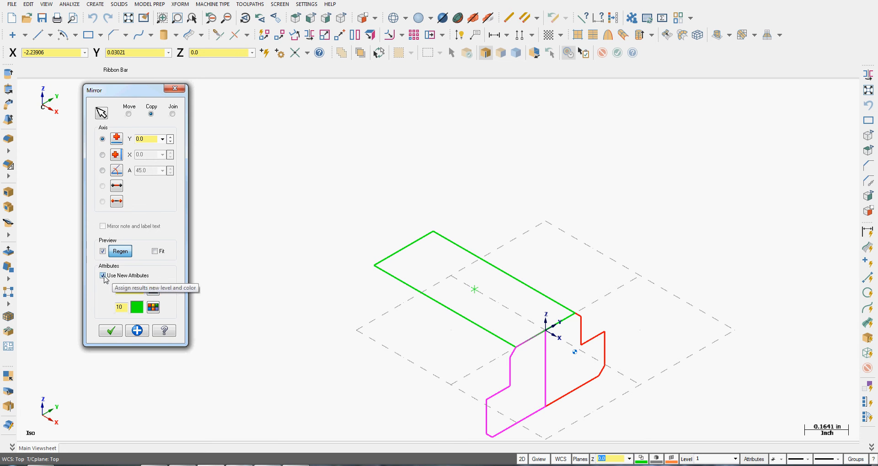
{"action": "left_click", "coordinate": [103, 275]}
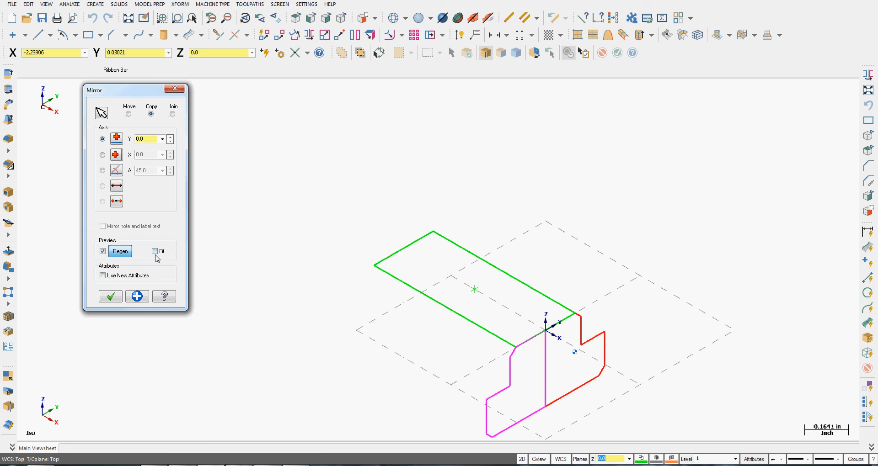
- Fit the view to the preview and accept the mirrored copy
{"action": "left_click", "coordinate": [155, 251]}
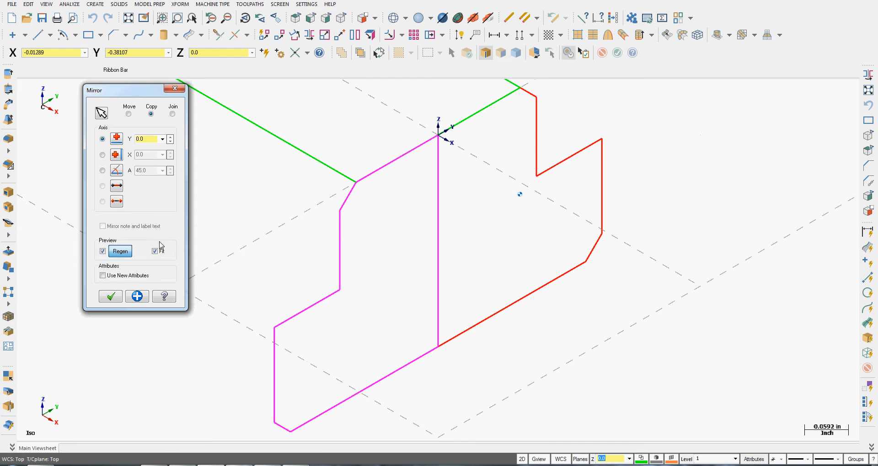
{"action": "mouse_move", "coordinate": [459, 168]}
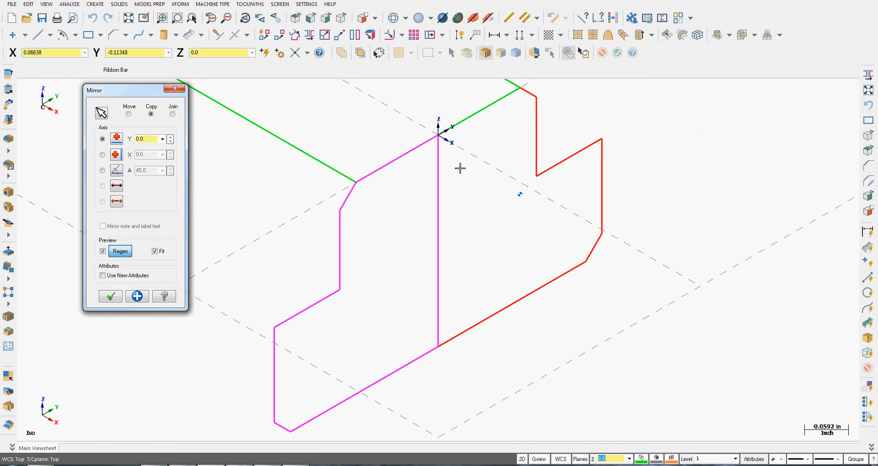
{"action": "left_click", "coordinate": [340, 249]}
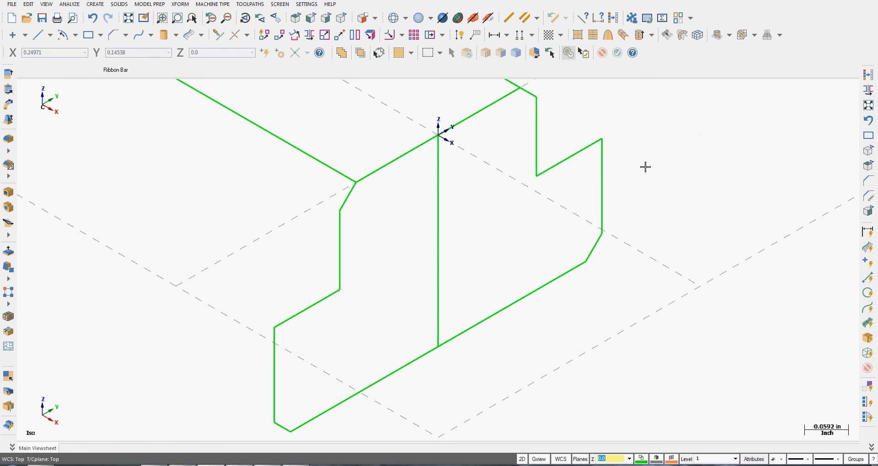
{"action": "mouse_move", "coordinate": [645, 167]}
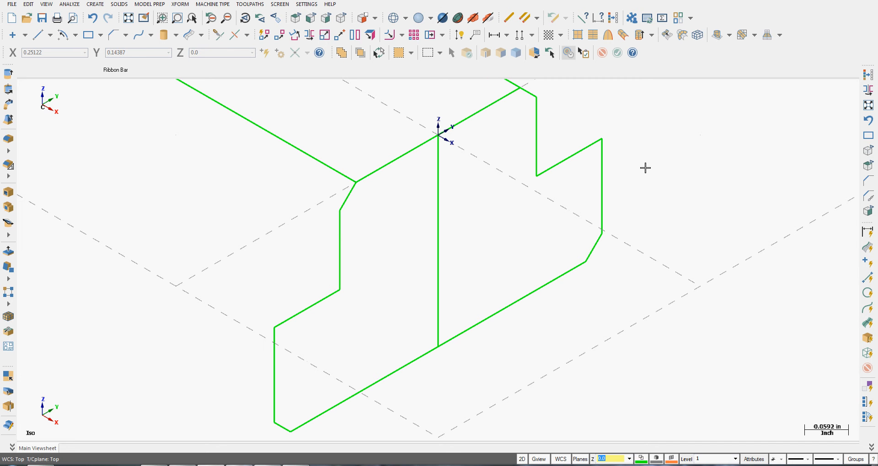